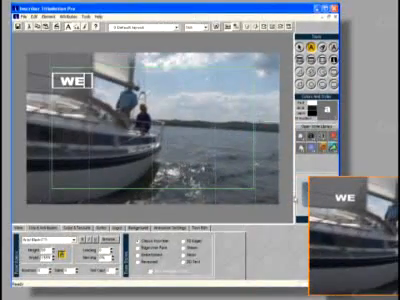
- Finish the title text so it reads 'WE ARE SAILING' across two lines on the canvas
type("A")
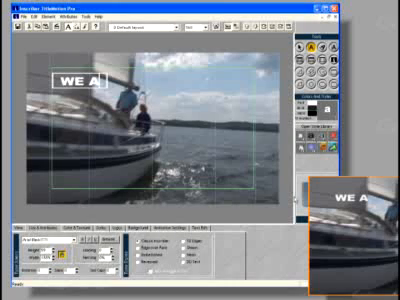
type("RE")
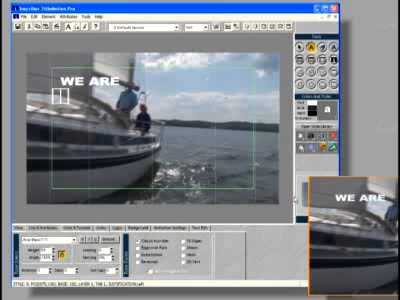
type("SAILI")
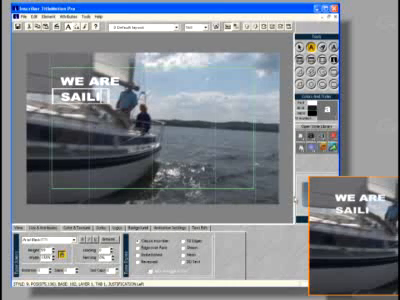
type("NG")
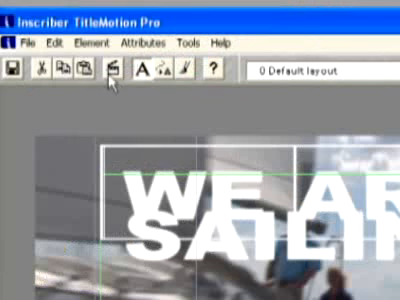
- Apply italic, yellow face colour and an outline to the selected title text
left_click(90, 44)
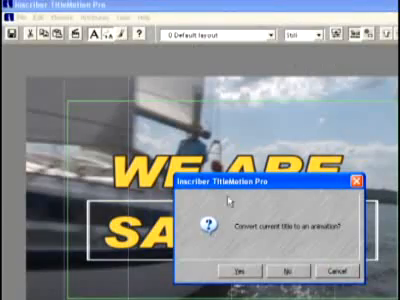
- Answer Yes to convert the current title into an animation
left_click(236, 272)
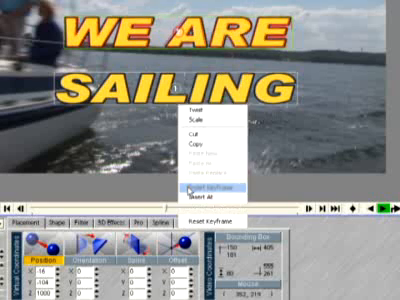
- Insert a keyframe on the title's animation timeline via the keyframe options
left_click(204, 184)
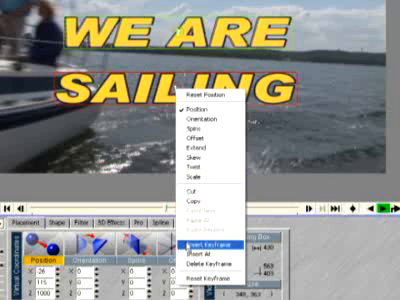
left_click(210, 244)
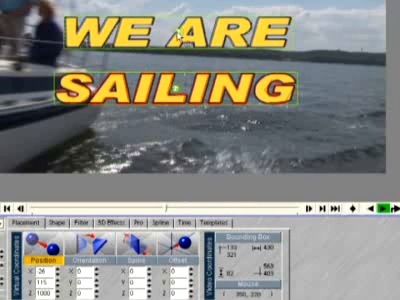